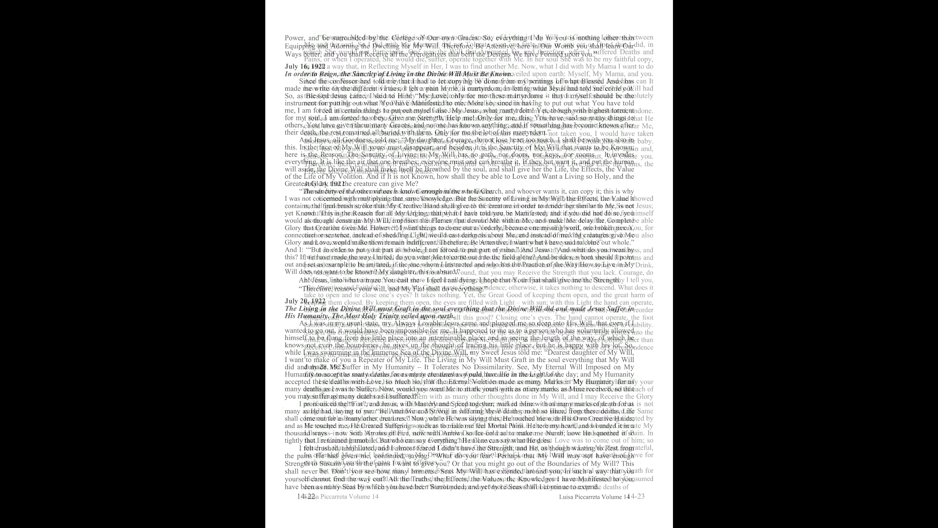
scroll(down, 3)
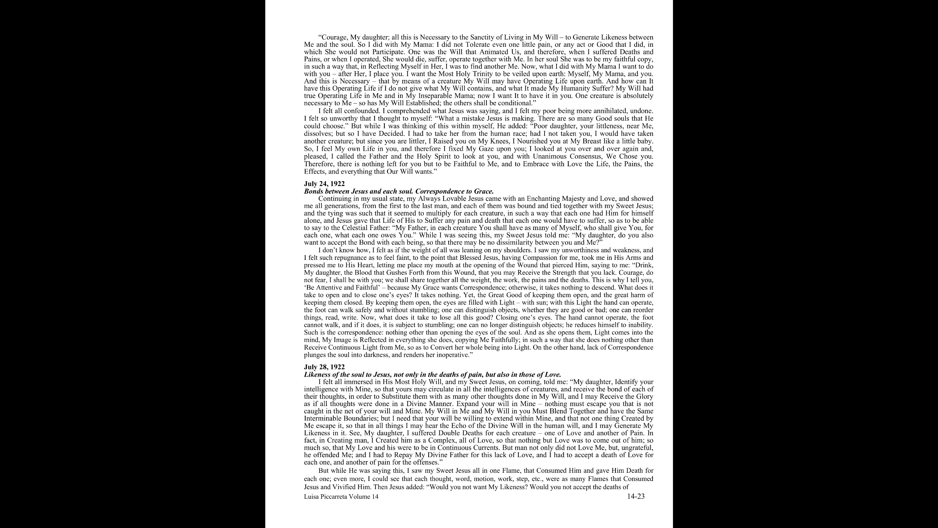